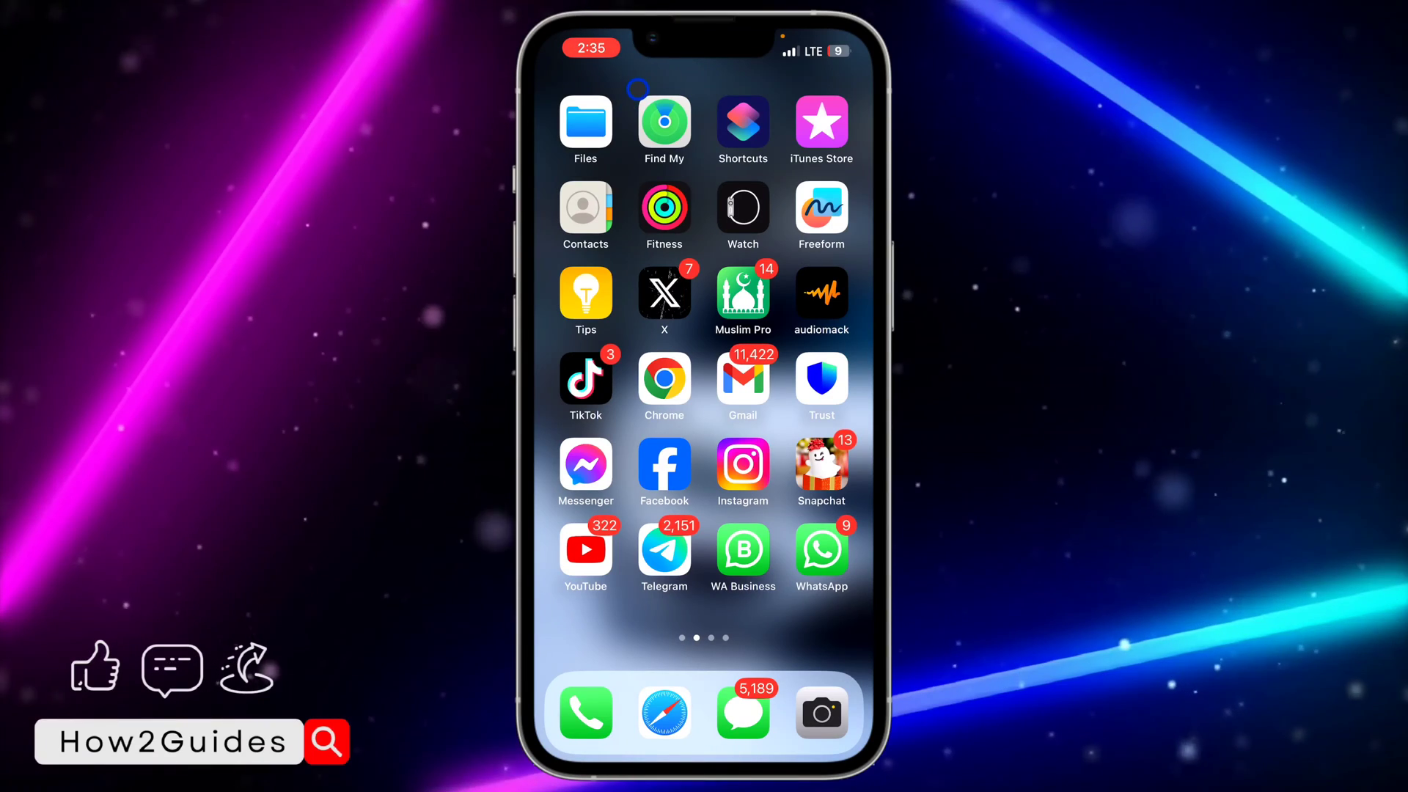
# Step: Launch Photos from the second Home Screen page, landing on a full-screen photo
pyautogui.hscroll(-3)
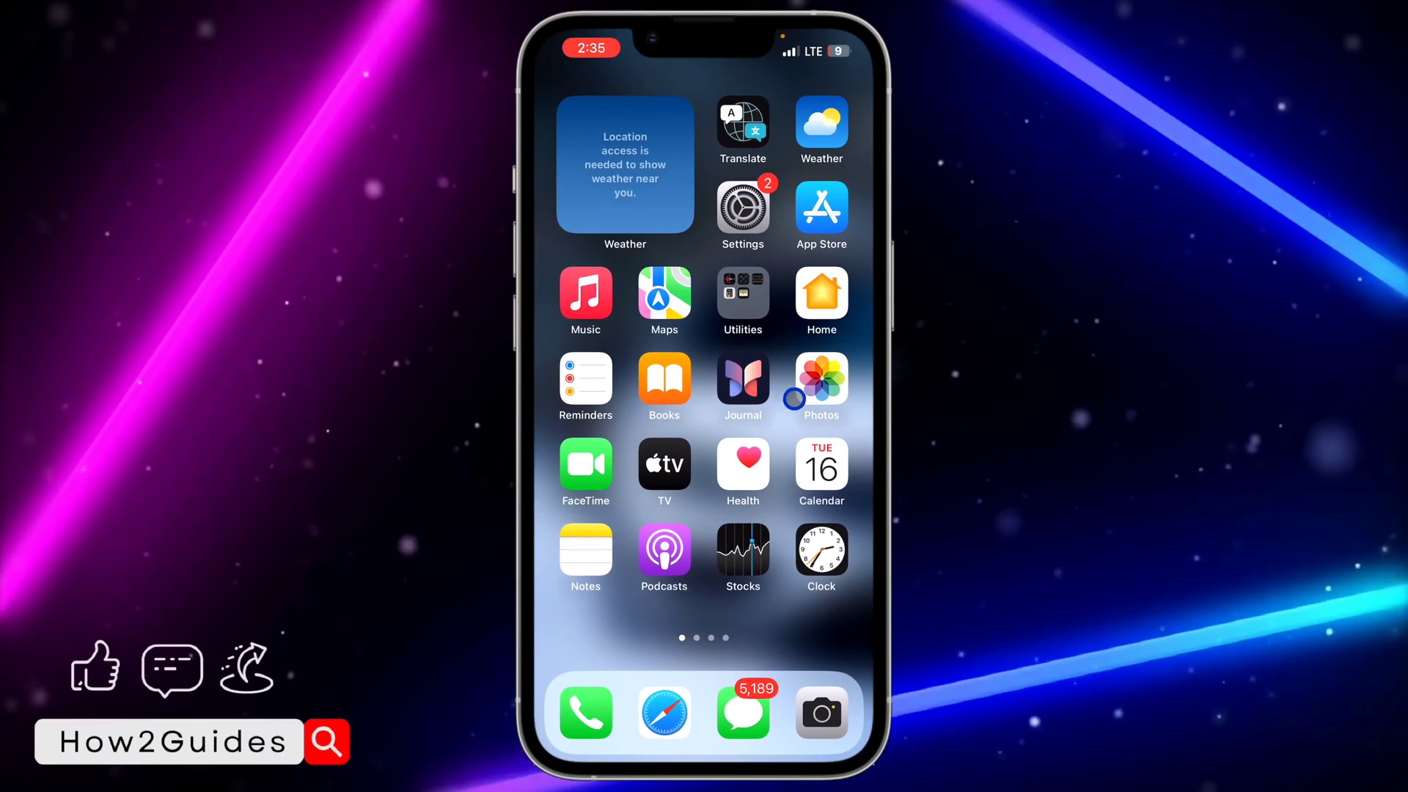
pyautogui.click(819, 385)
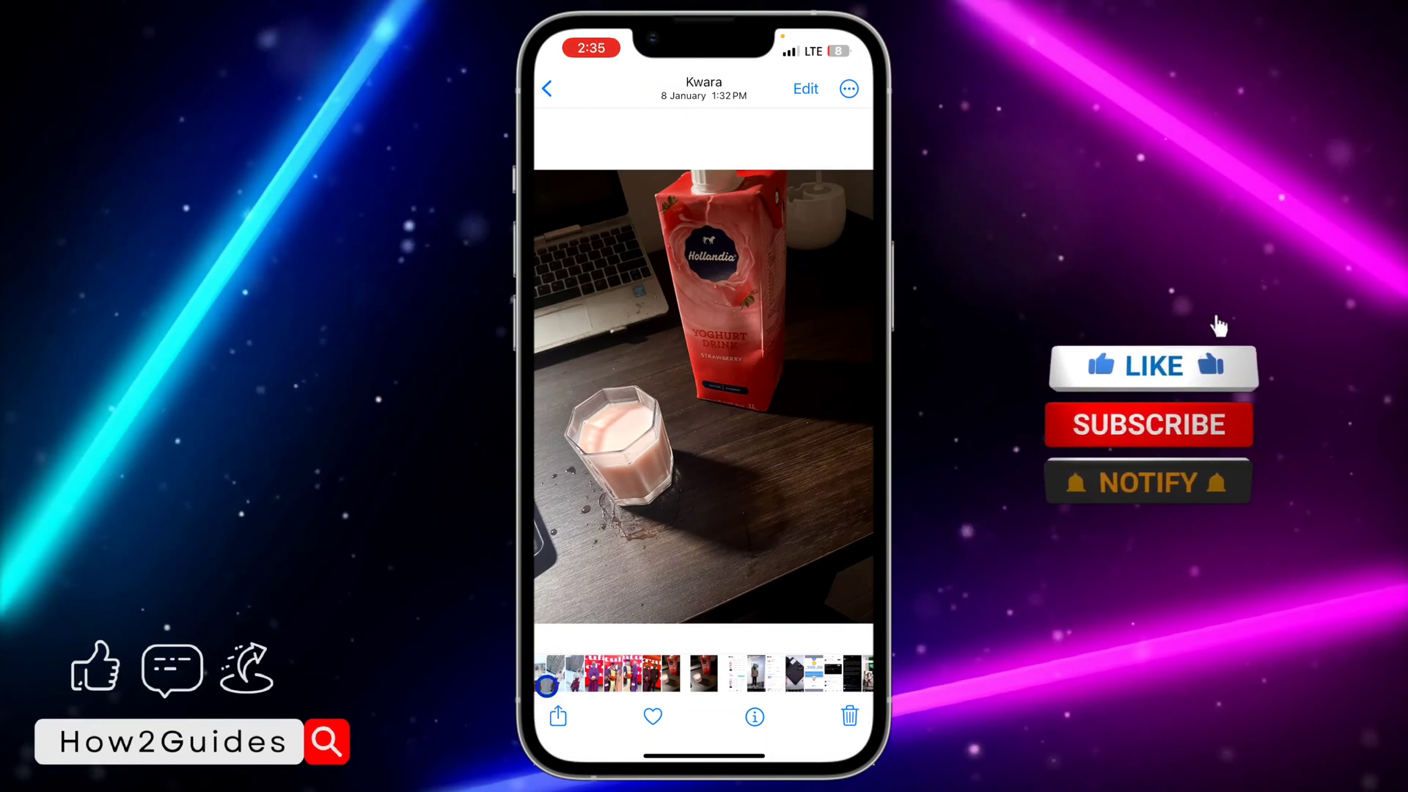
# Step: Show the share sheet for the strawberry yoghurt carton photo
pyautogui.click(557, 716)
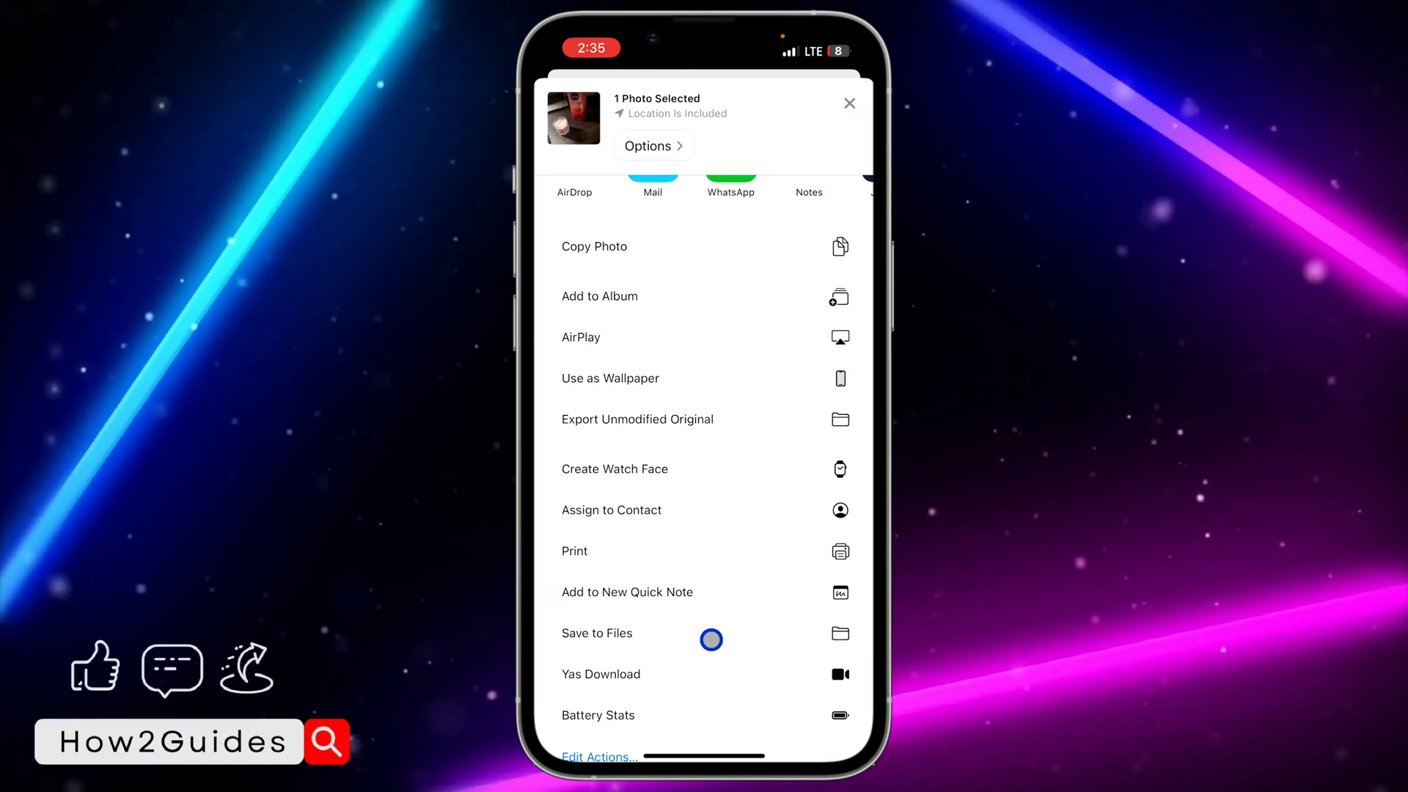
# Step: Choose Save to Files and back out of the empty Download folder to the Browse list
pyautogui.click(595, 634)
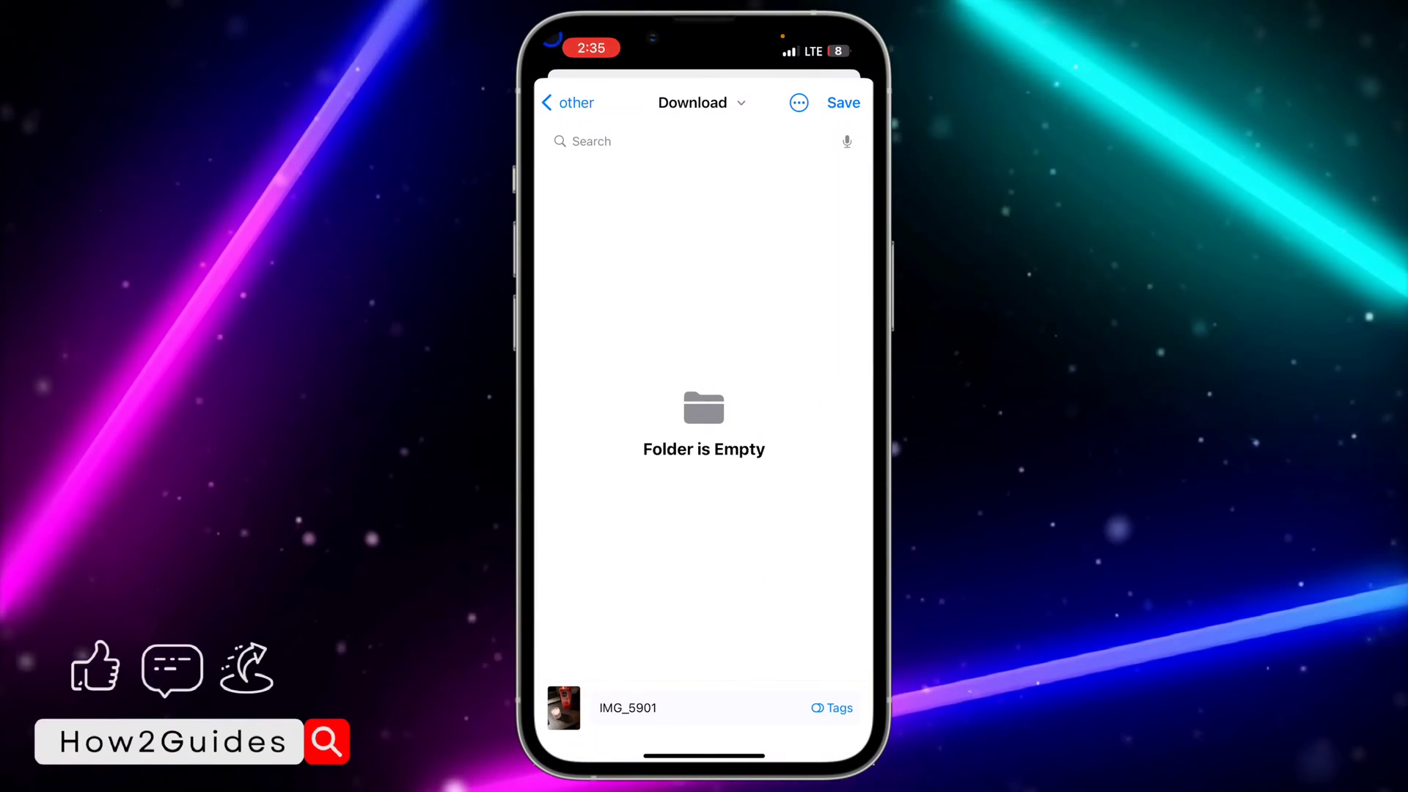
pyautogui.click(566, 101)
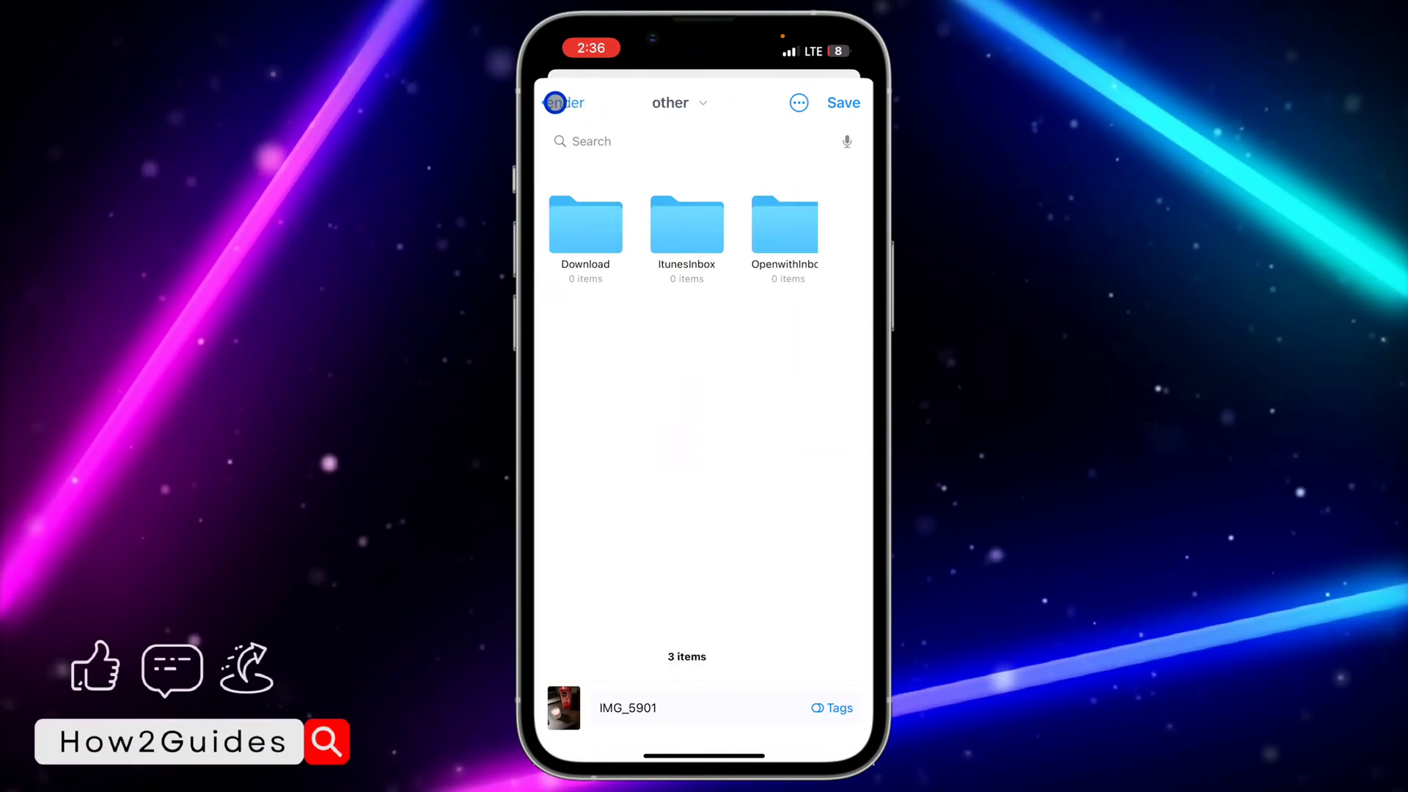
pyautogui.click(551, 103)
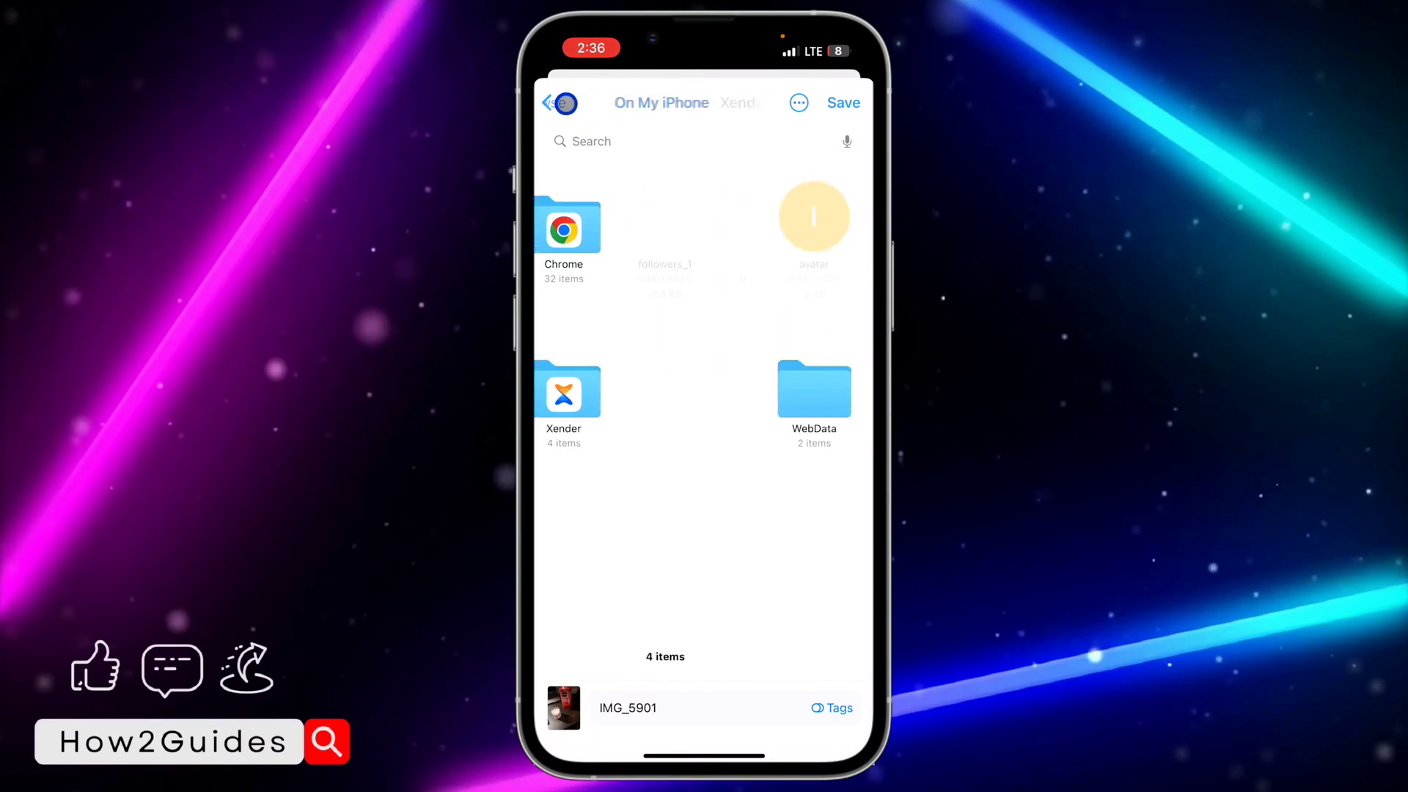
pyautogui.click(557, 103)
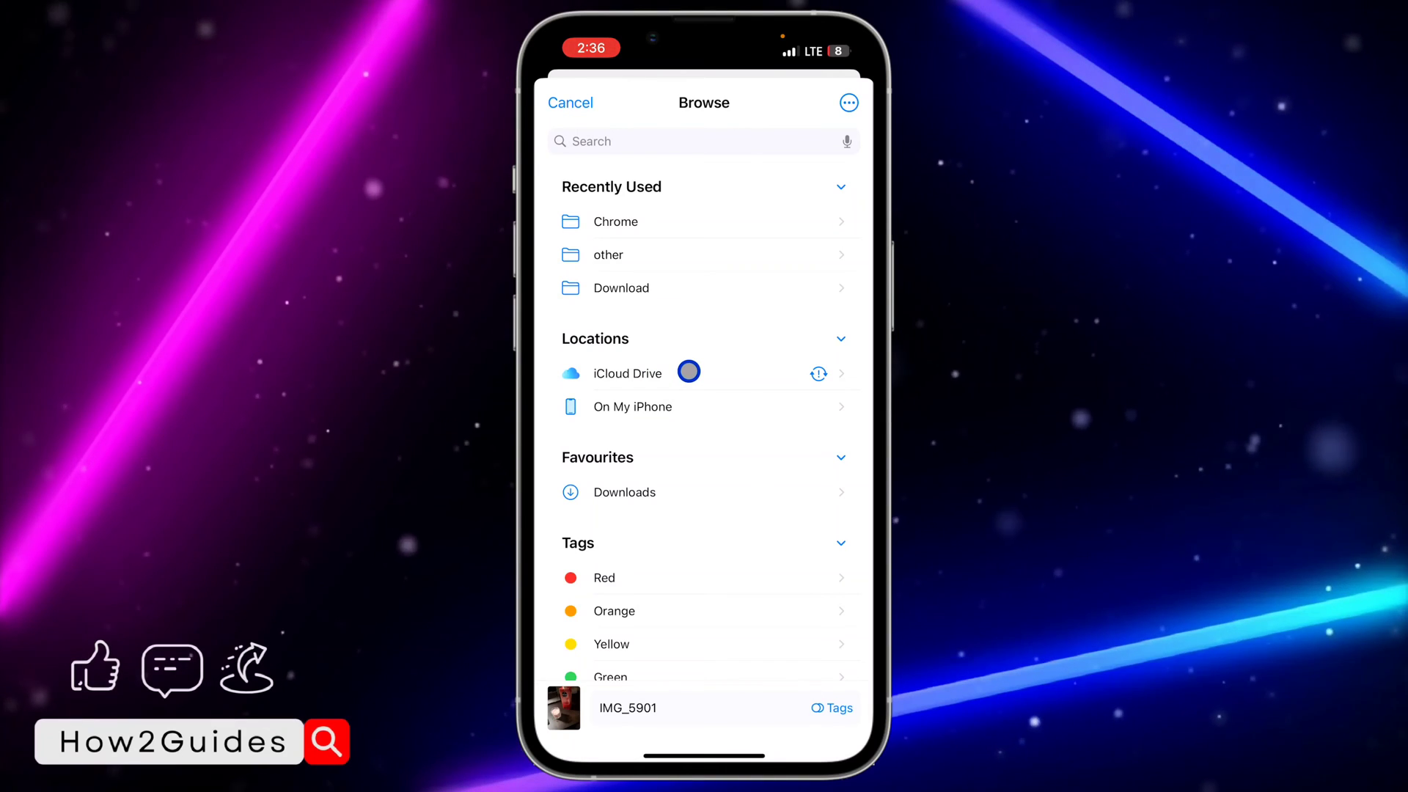
pyautogui.moveTo(679, 238)
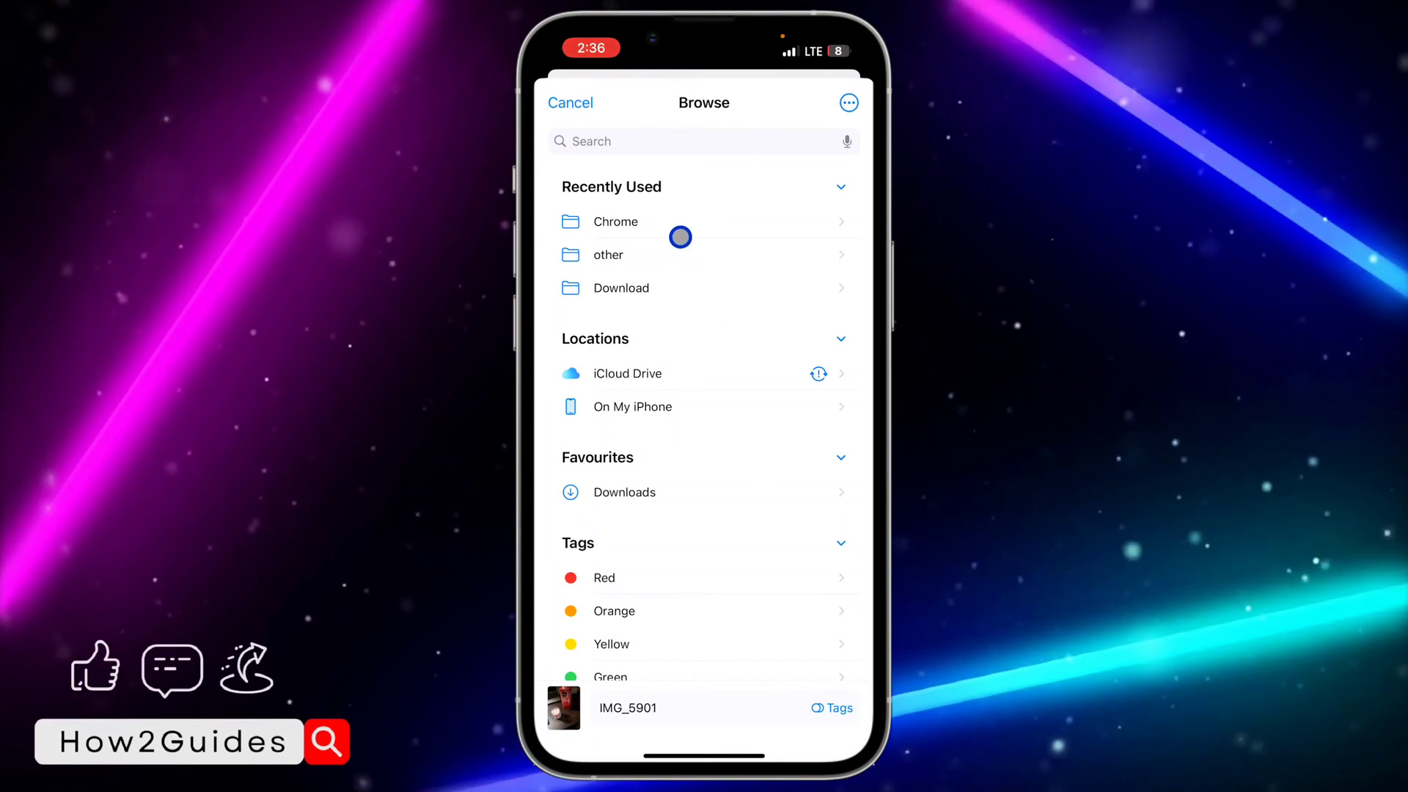
pyautogui.moveTo(679, 287)
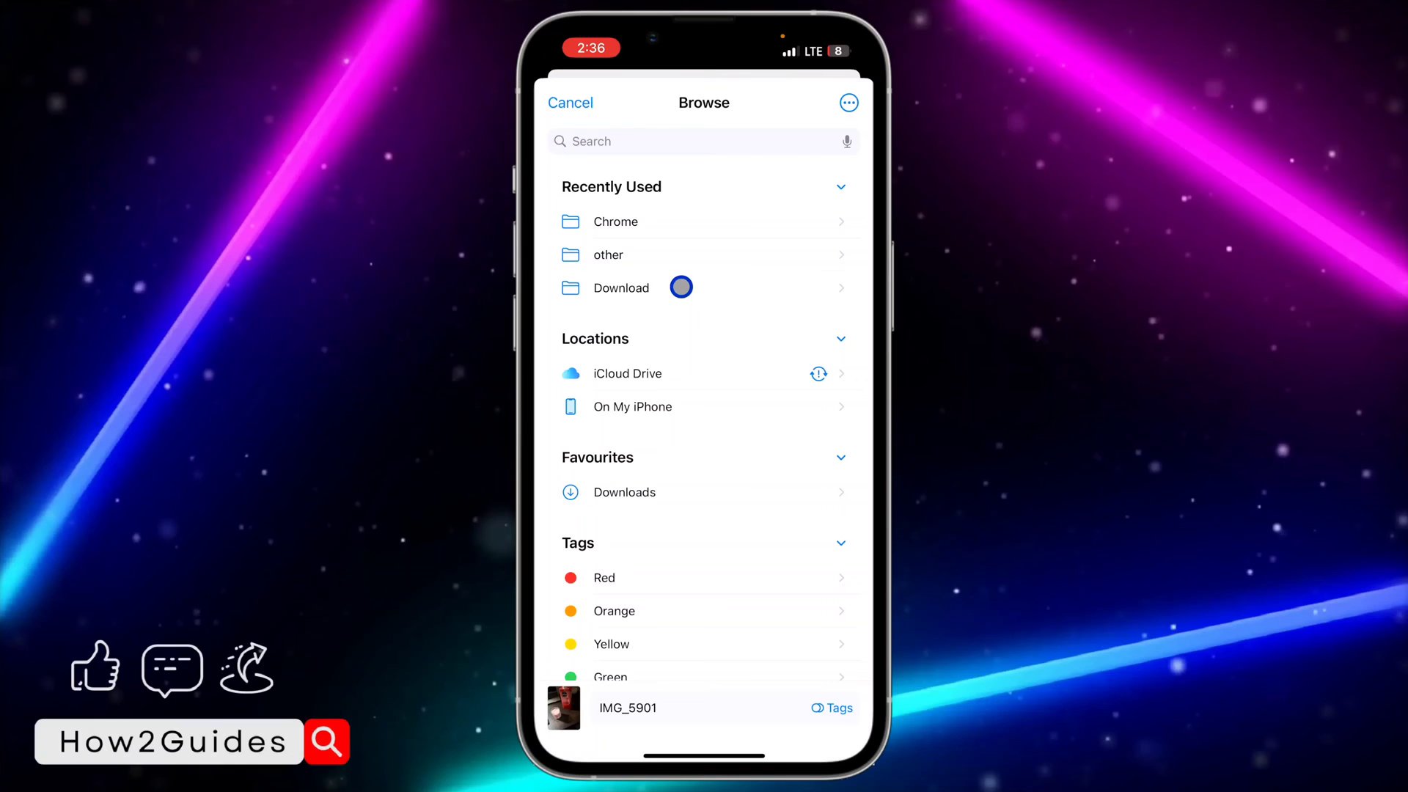
pyautogui.moveTo(678, 405)
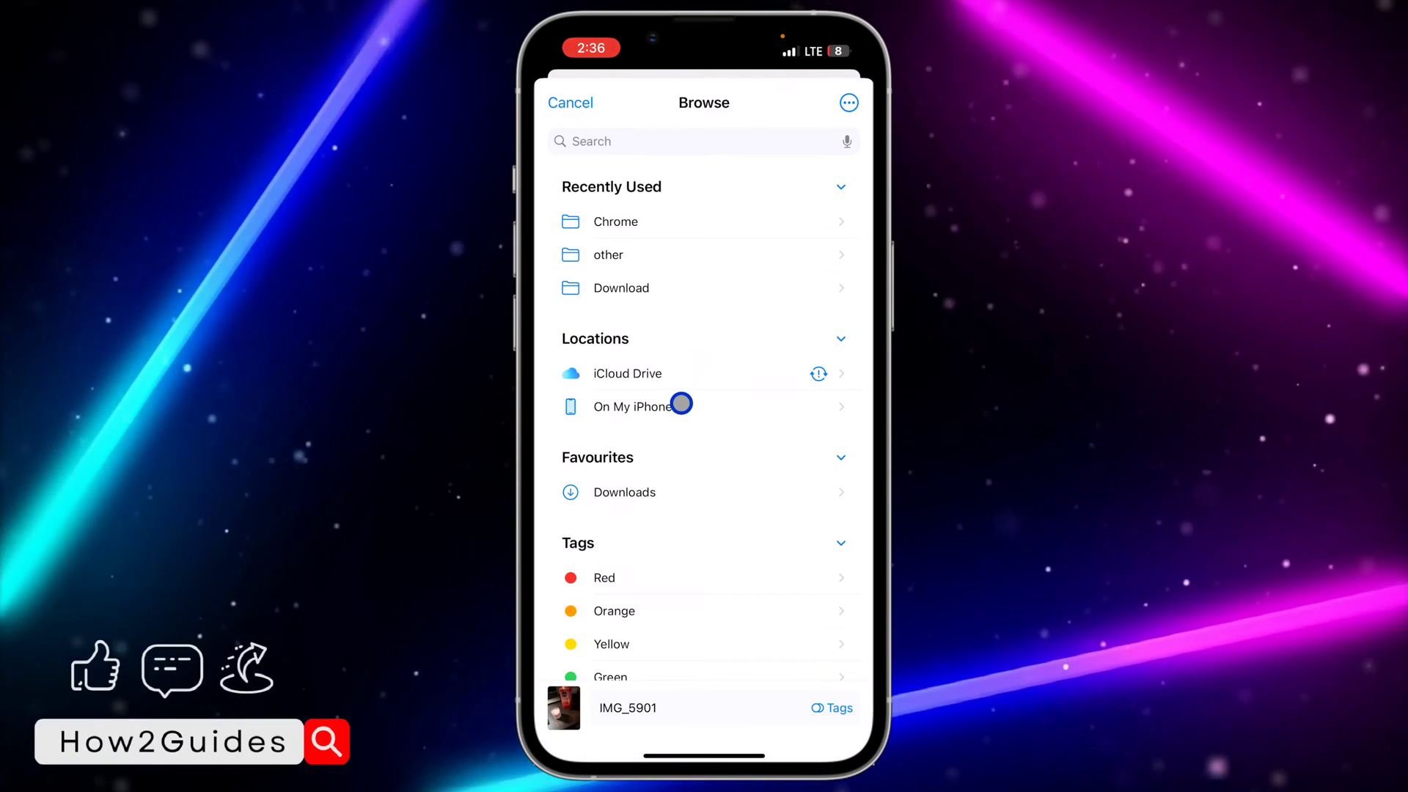
pyautogui.moveTo(654, 361)
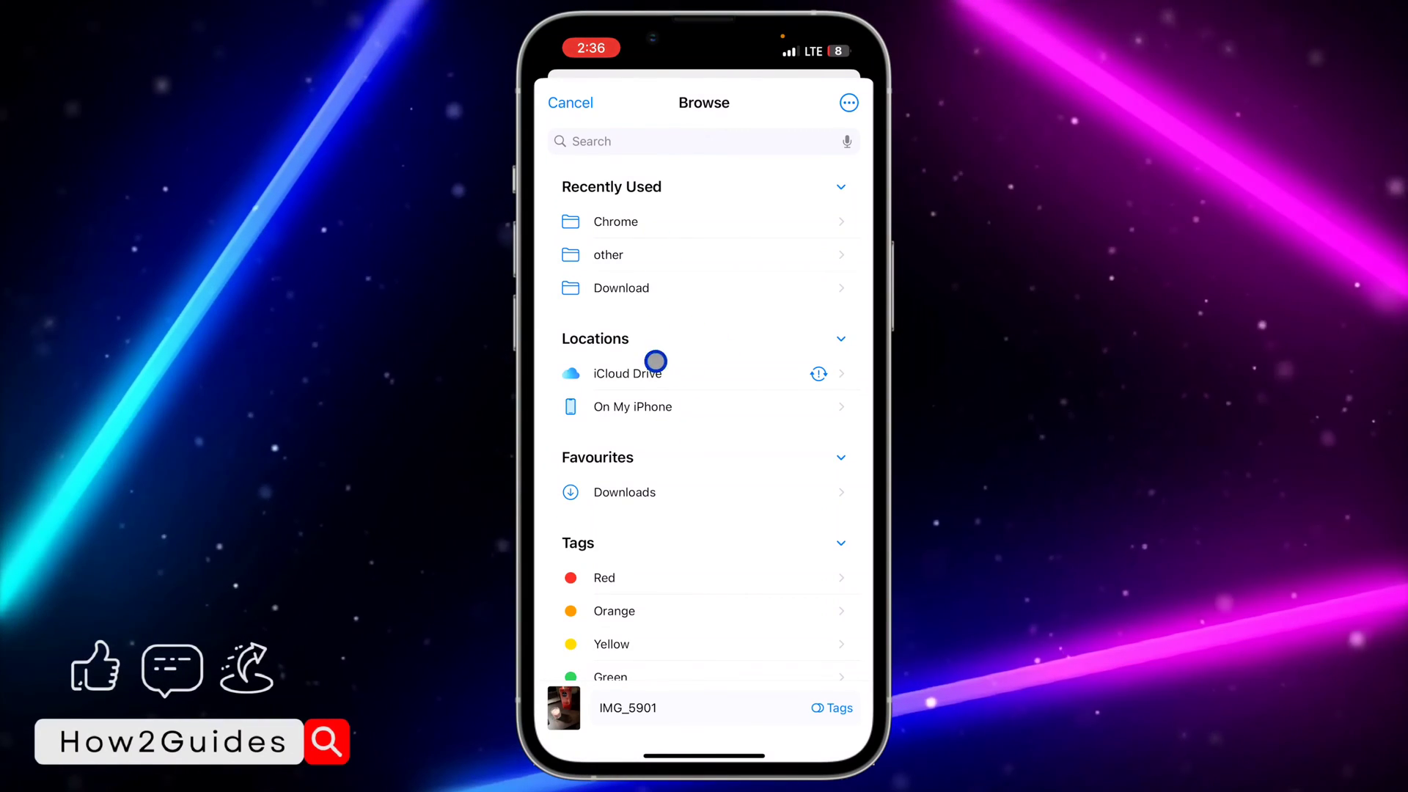
pyautogui.moveTo(675, 481)
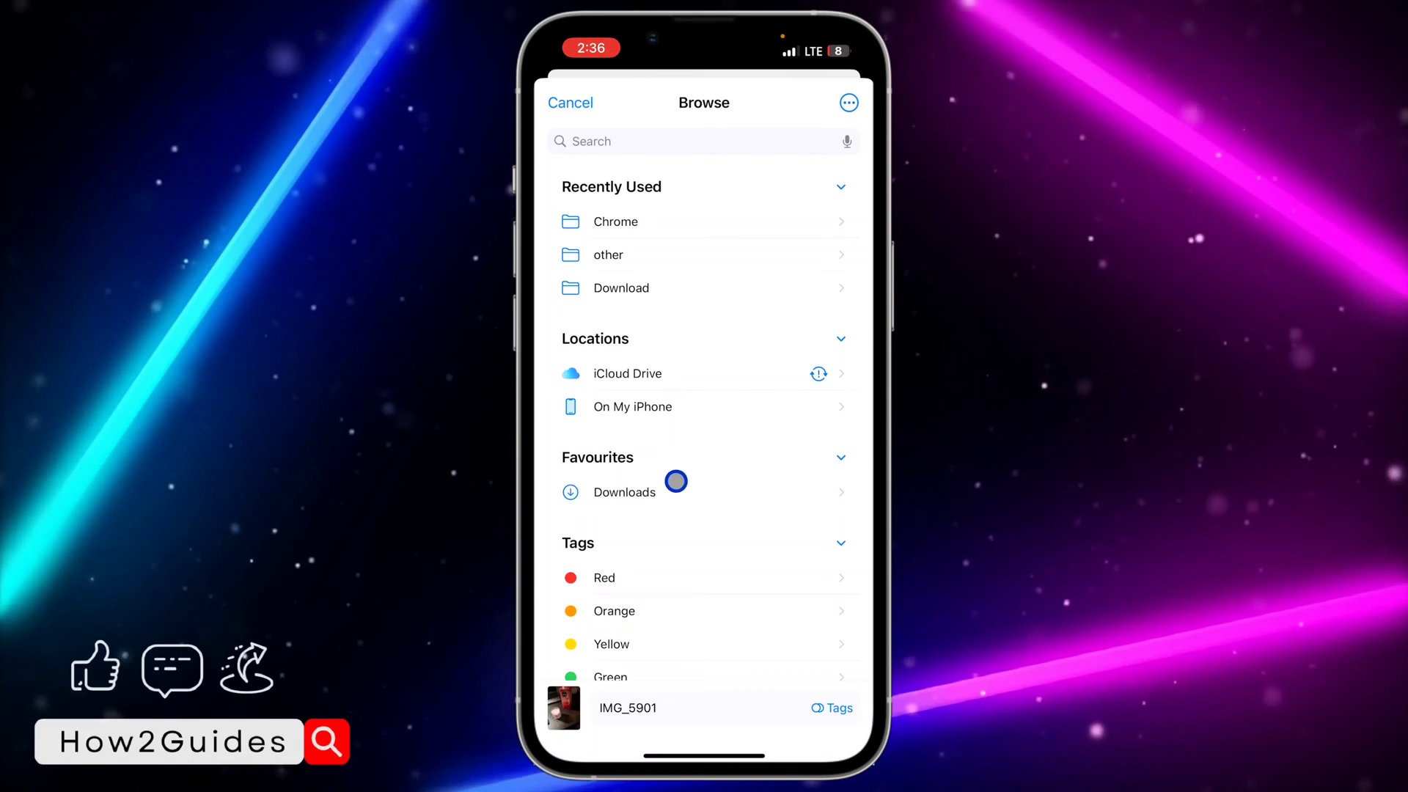
# Step: Pick Downloads under Favourites as the destination and save the photo there
pyautogui.click(622, 493)
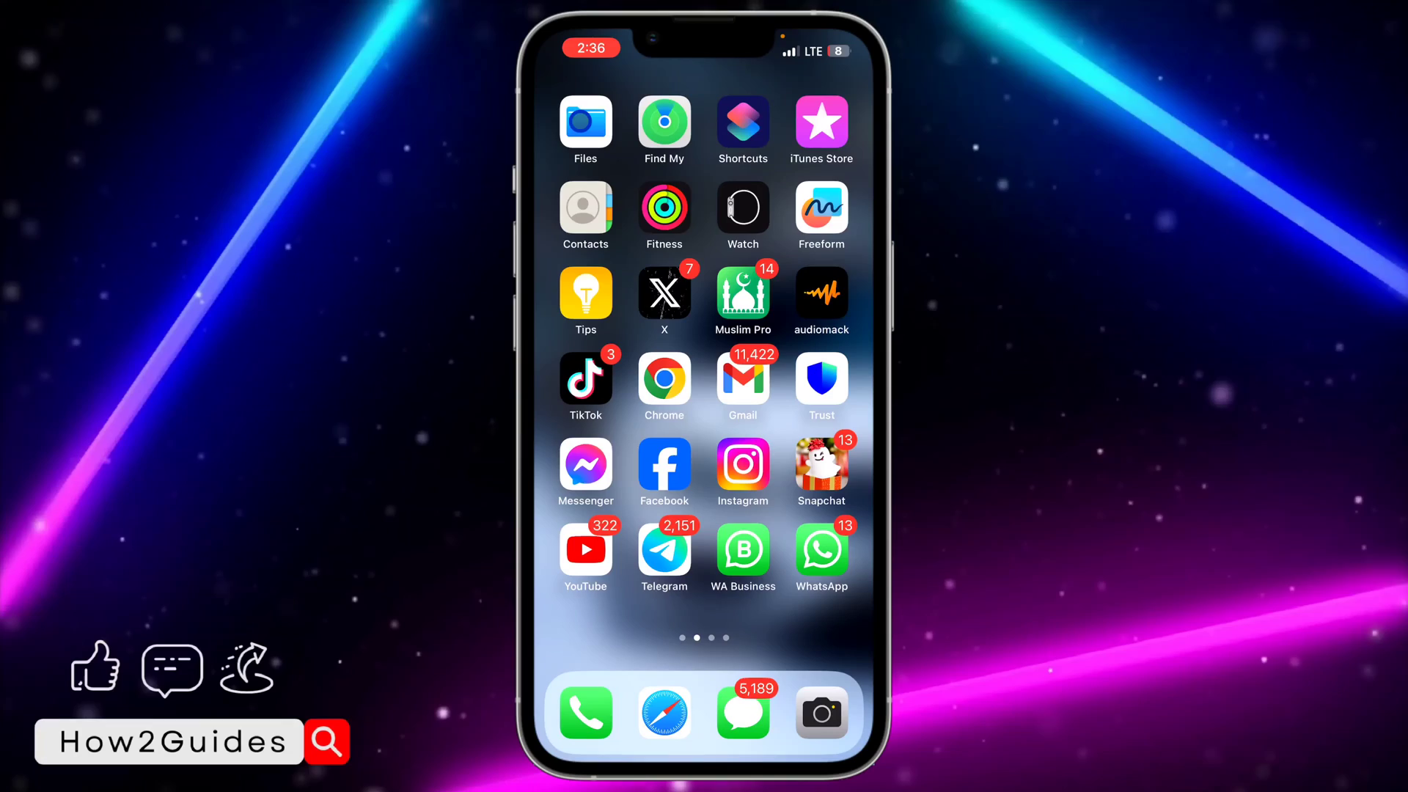
# Step: In Files, go to the iCloud Drive Downloads folder and reveal the saved IMG_5901
pyautogui.click(585, 129)
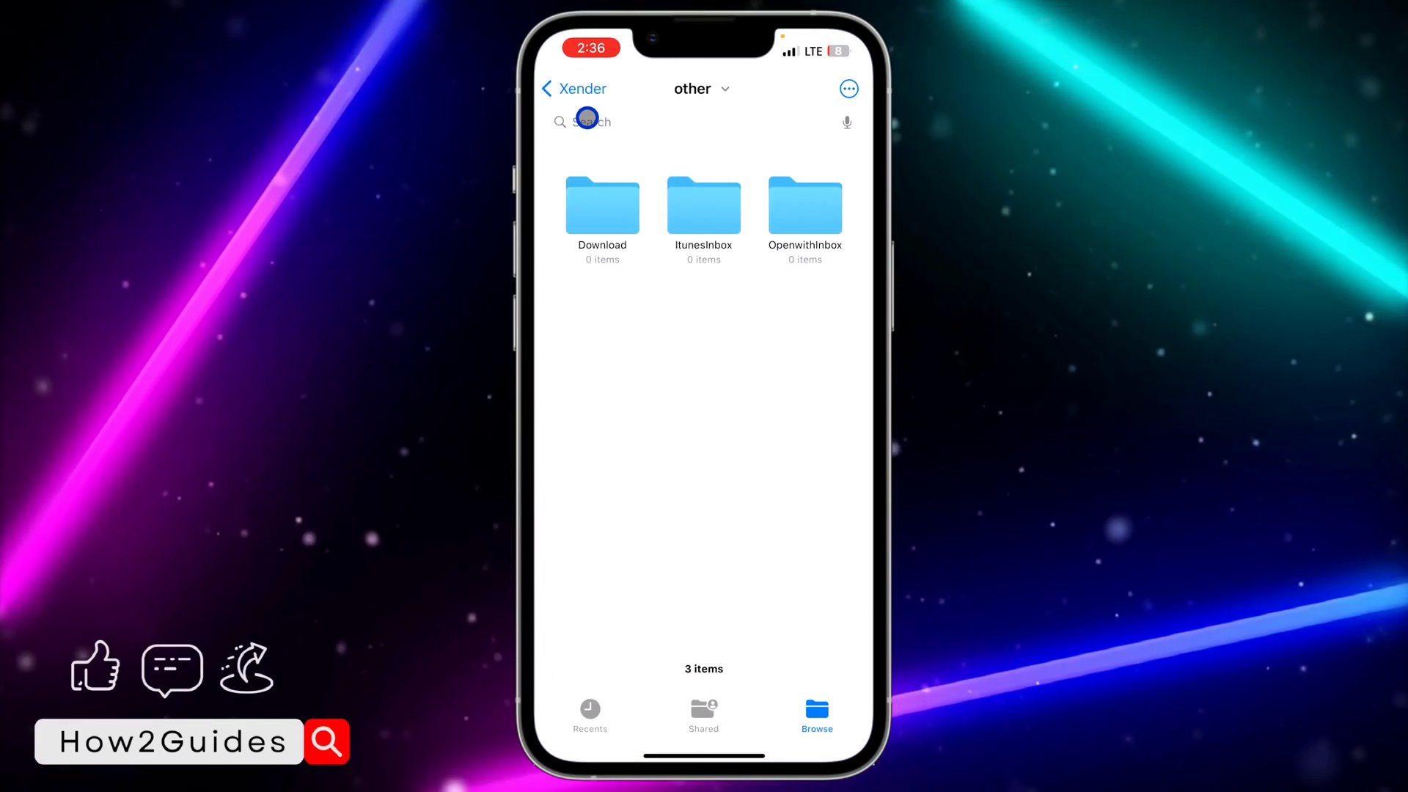
pyautogui.click(573, 88)
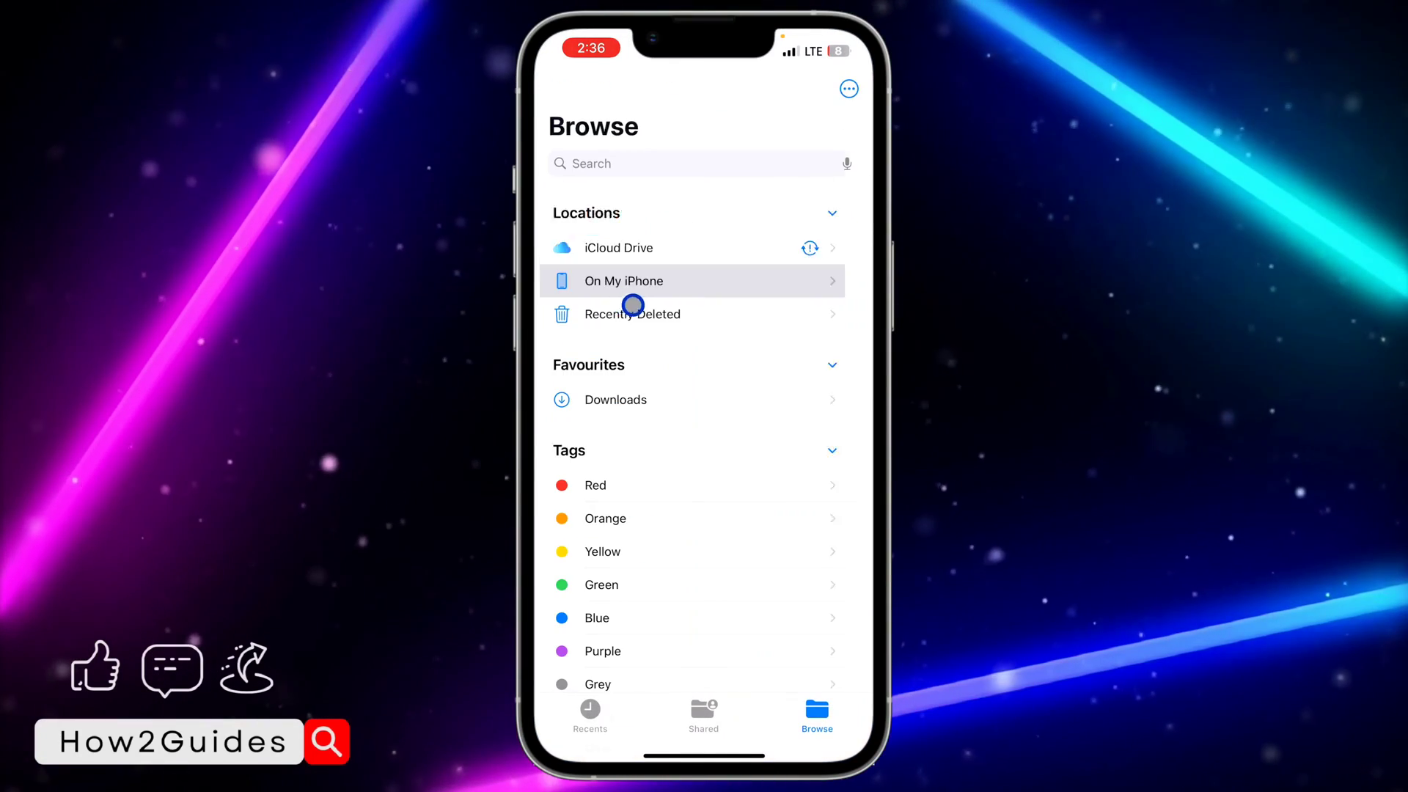
pyautogui.click(614, 398)
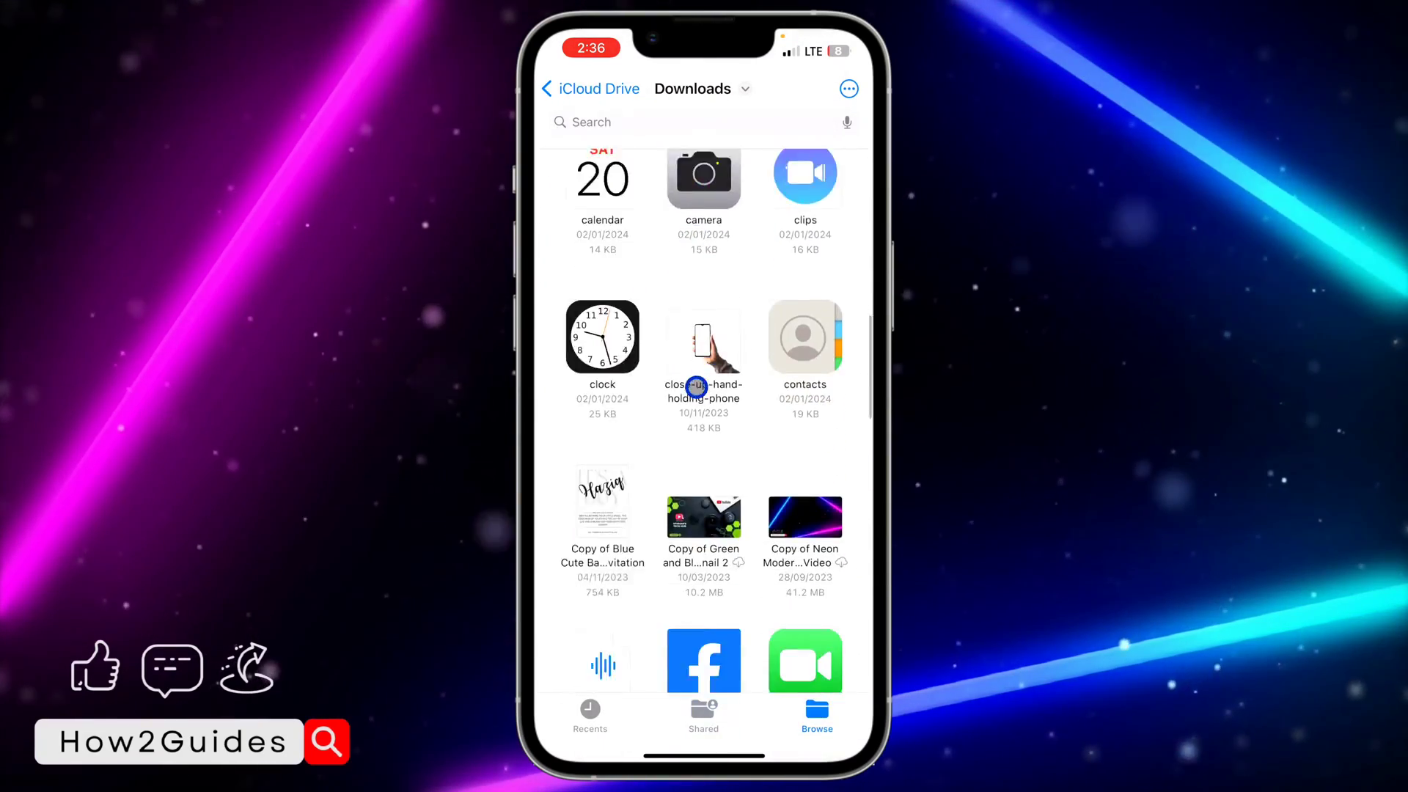
pyautogui.scroll(-3)
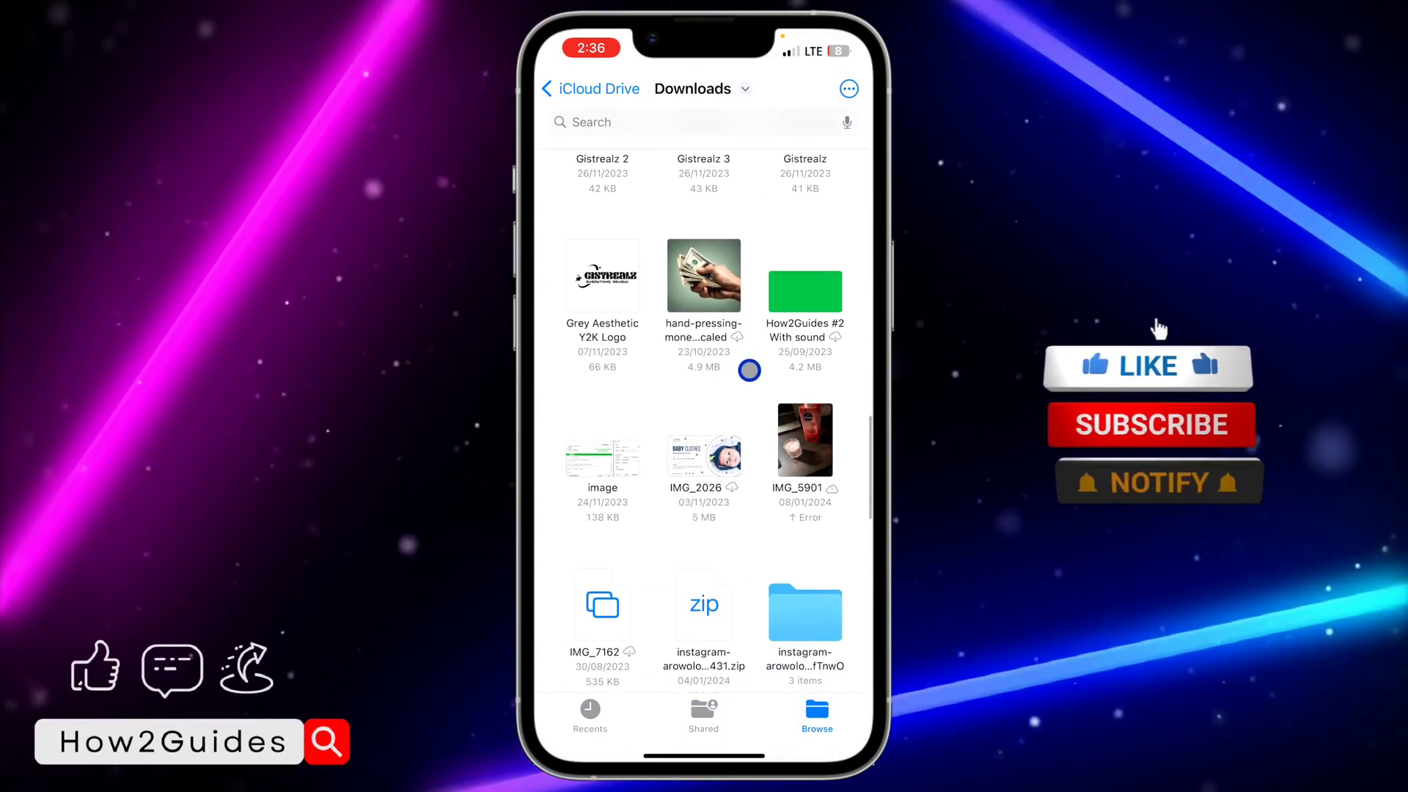